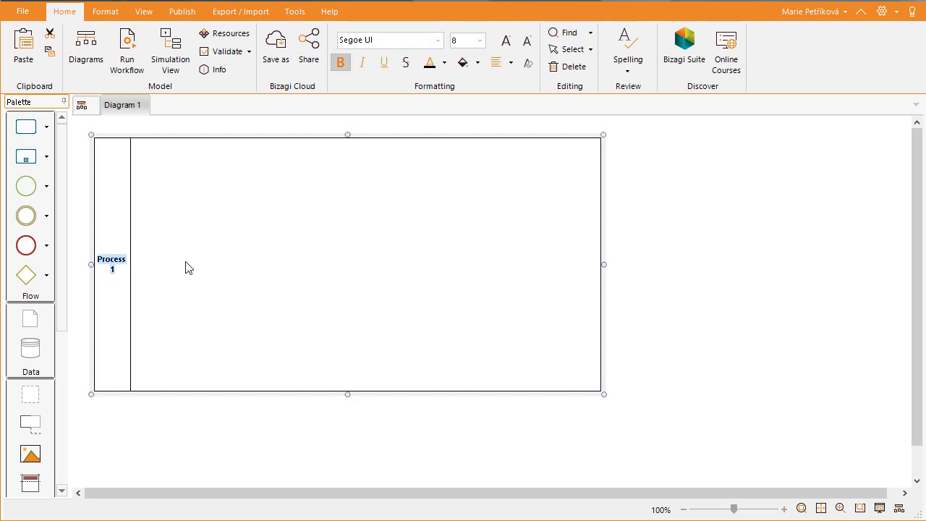
- Rename the pool from 'Process 1' to 'Purchase request'
type("Purchase request")
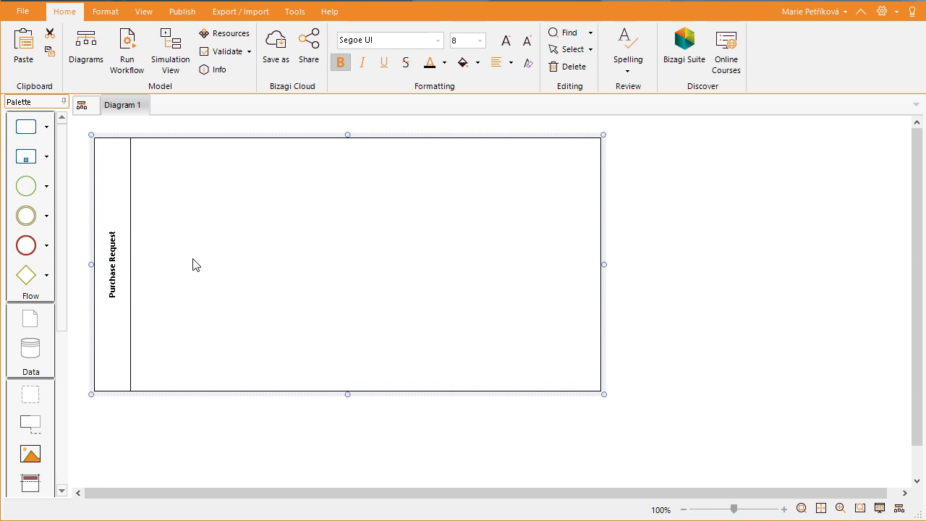
mouse_move(64, 239)
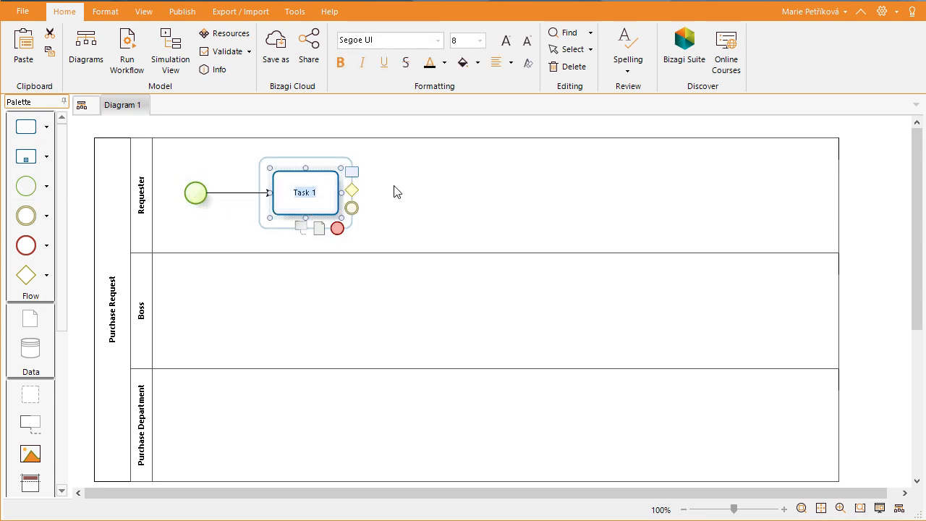
- Name the first task 'Create Purchase Request' and the following Boss-lane task 'Authorize Request'
type("Create Purchase Request")
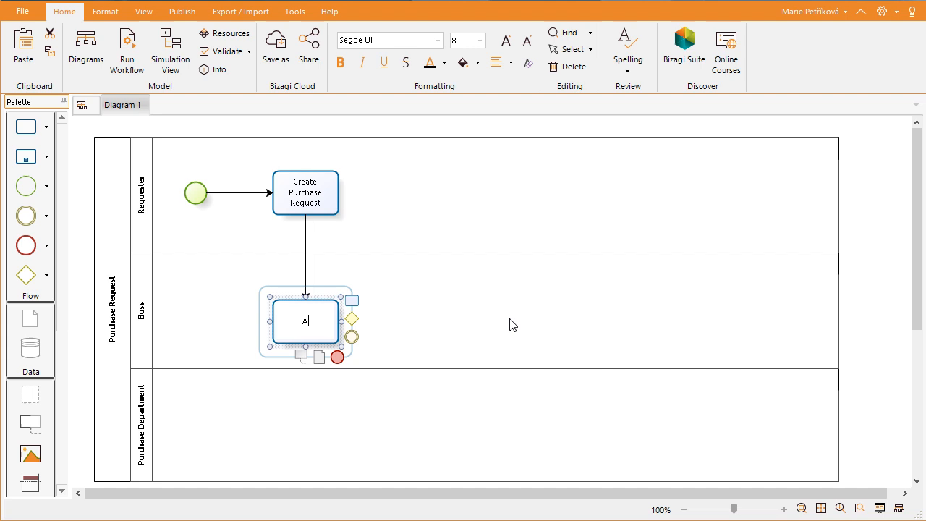
type("uthorize Request")
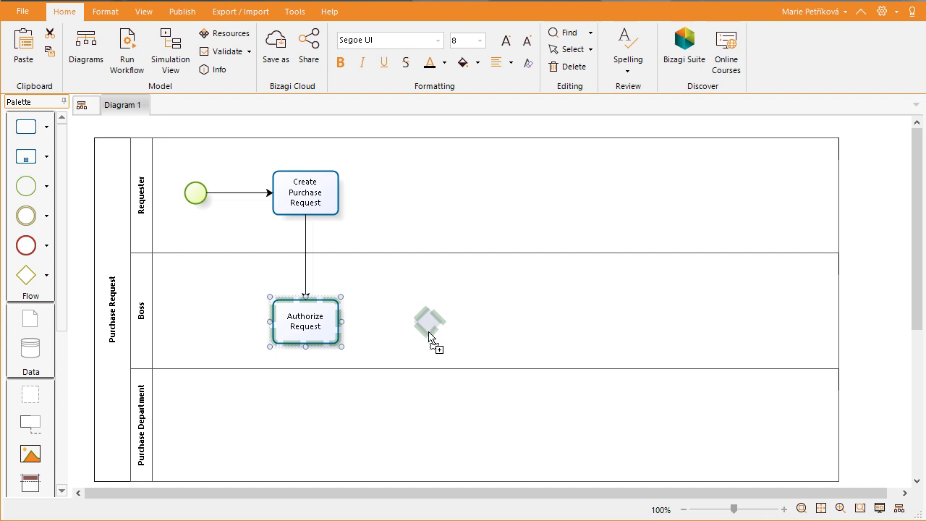
- Add a Request Authorized? gateway after Authorize Request leading to a 'Notify Approval' task
left_click_drag(428, 322, 428, 321)
type("Request Authorized?")
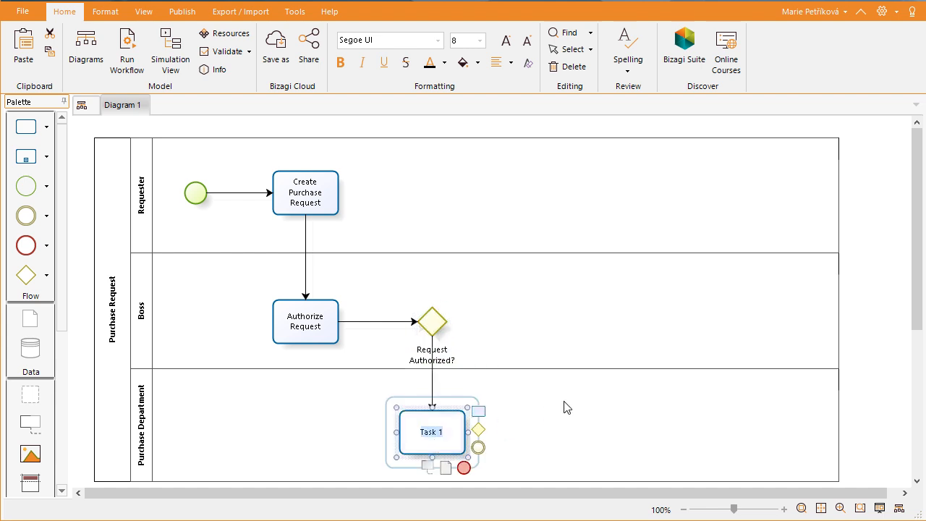
type("Notify Approval")
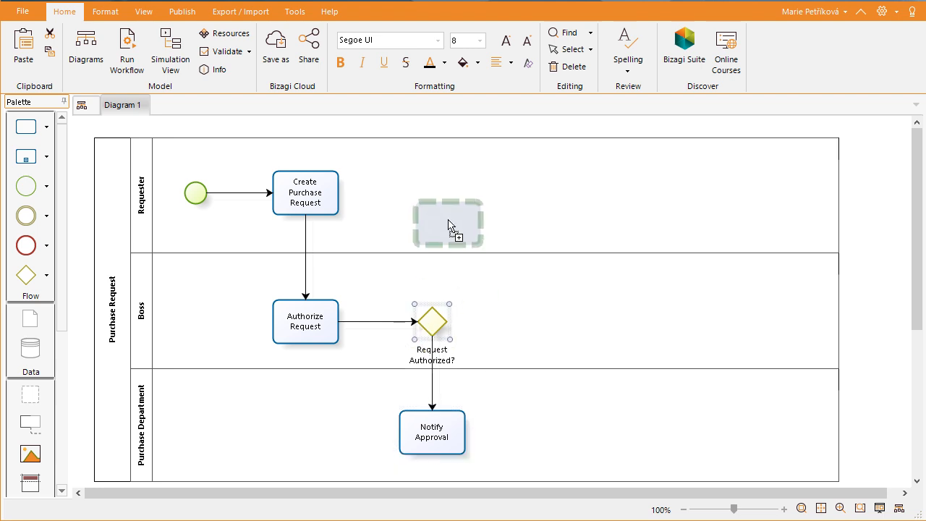
- Add a 'Notify Required Changes' task in Requester looping back to Create Purchase Request
left_click(448, 223)
type("Notify Required Changes")
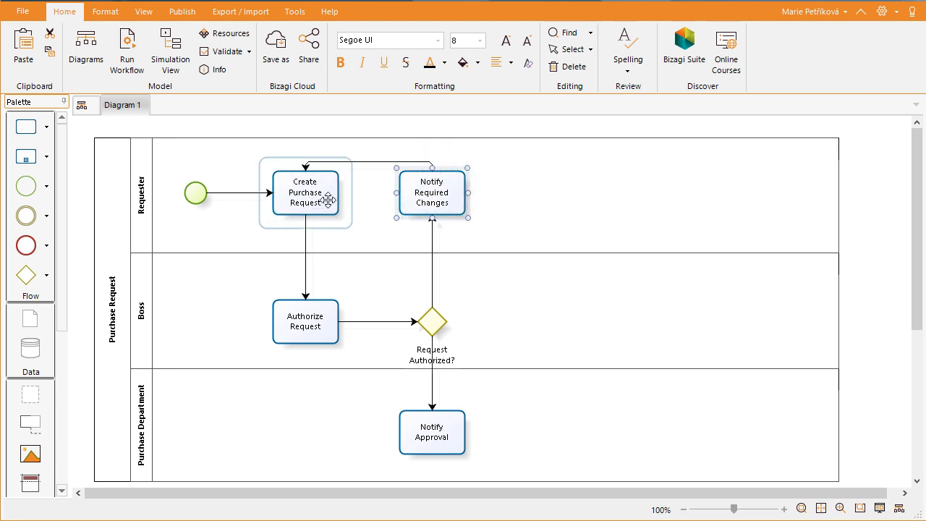
mouse_move(533, 244)
type("Quotations")
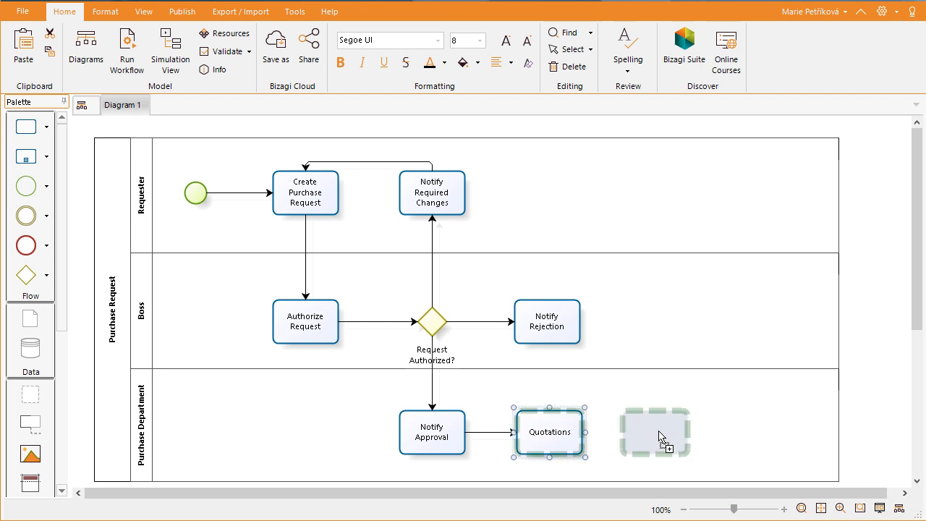
- Add a 'Purchase Order' task after Quotations in the Purchase Department lane
left_click(658, 434)
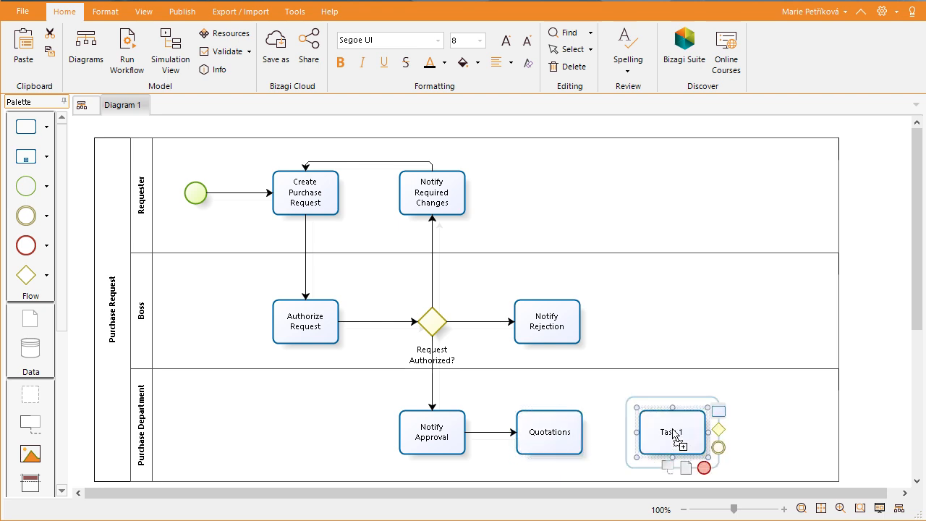
type("Purchase Order")
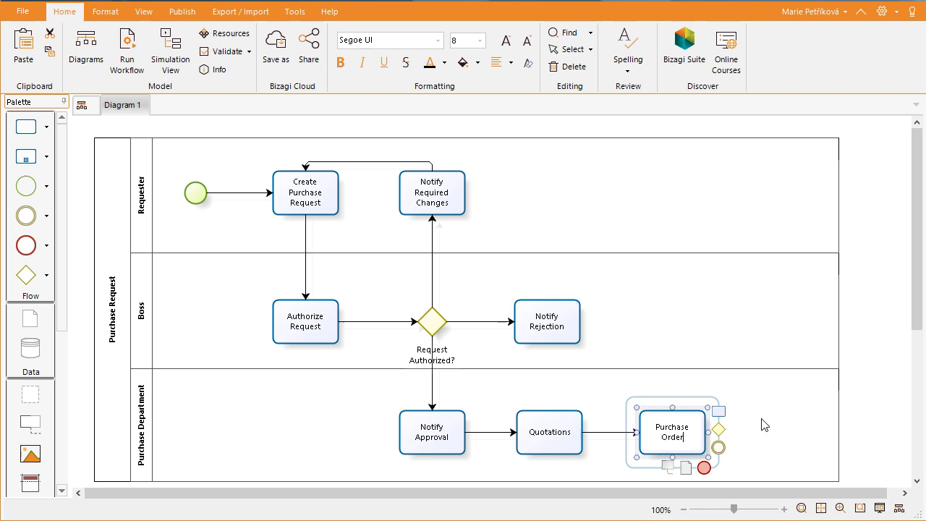